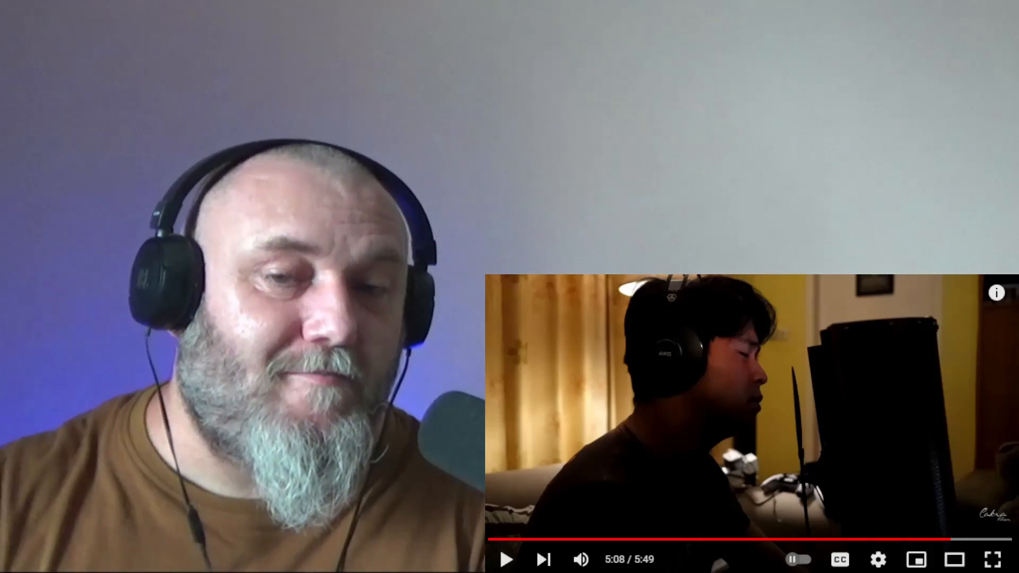
Step: Resume the music performance, let it play to 5:46 of 5:49, then pause it
{"action": "left_click", "coordinate": [751, 433]}
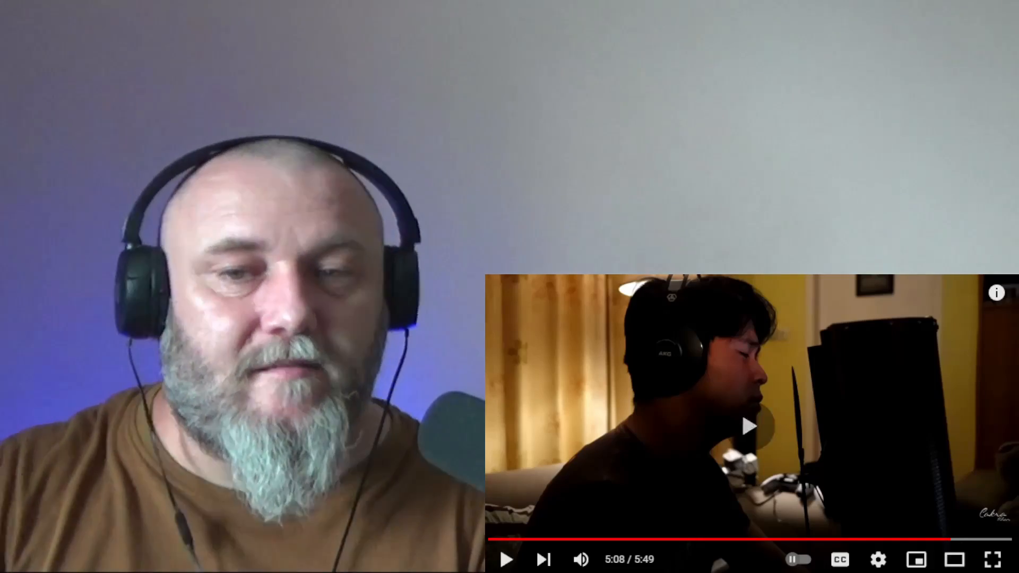
{"action": "left_click", "coordinate": [509, 558]}
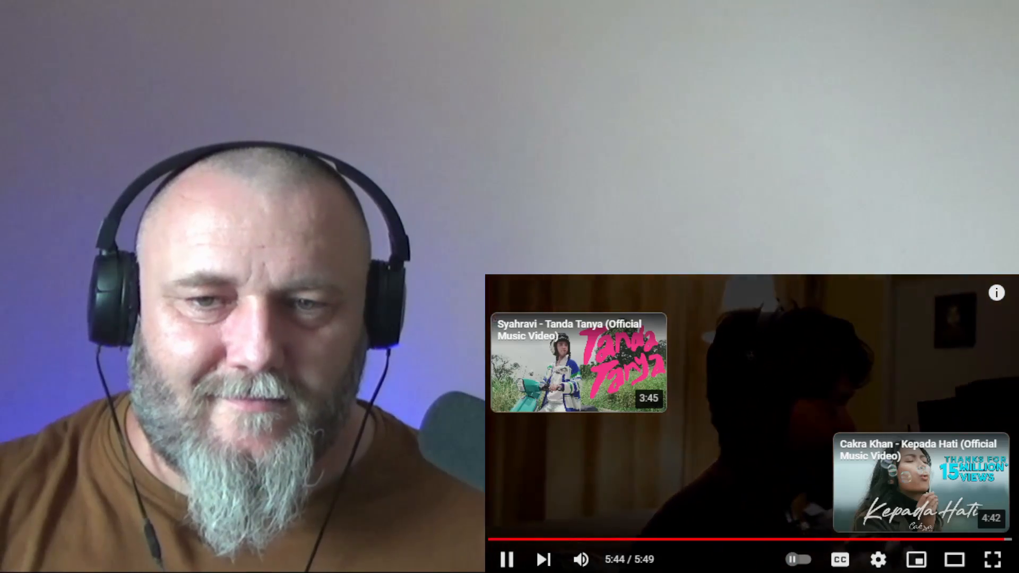
{"action": "left_click", "coordinate": [509, 559]}
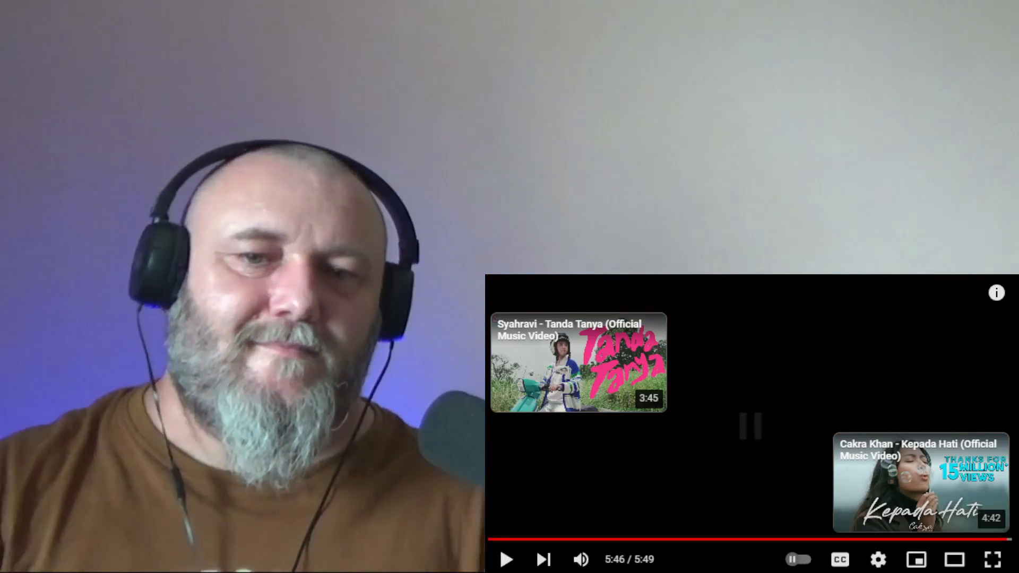